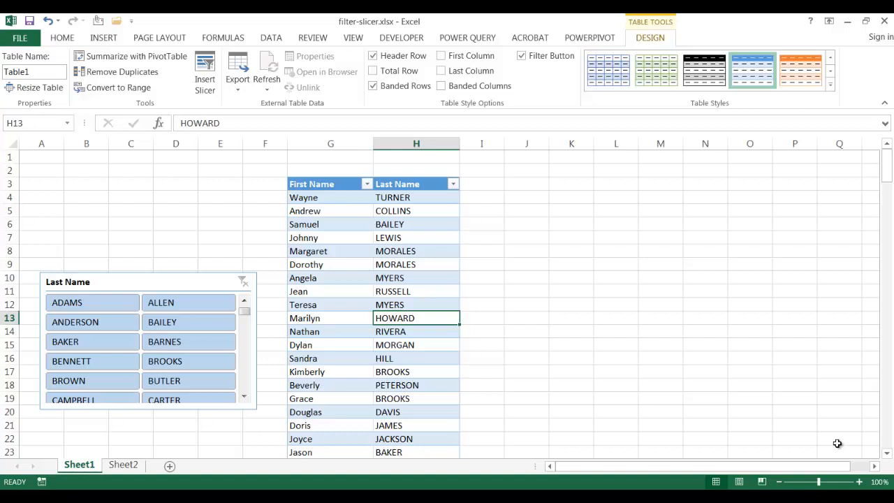
{"action": "mouse_move", "coordinate": [784, 368]}
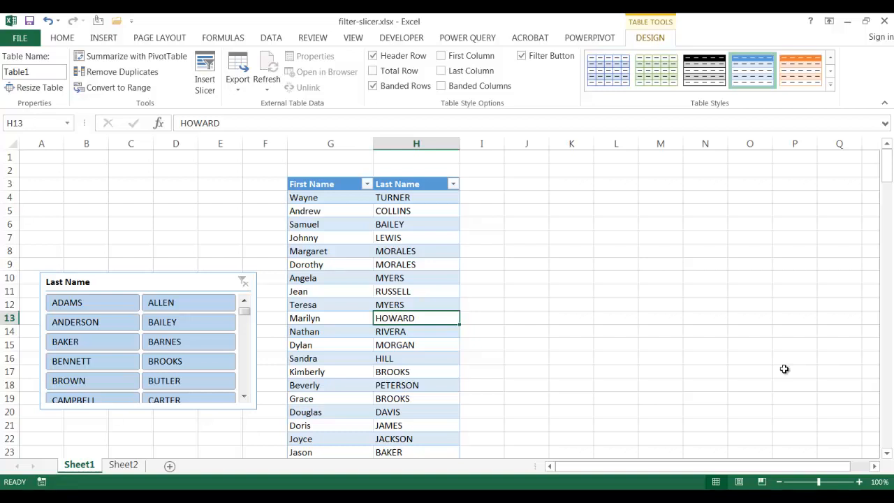
Select a cell inside the First Name/Last Name table.
{"action": "left_click", "coordinate": [331, 250]}
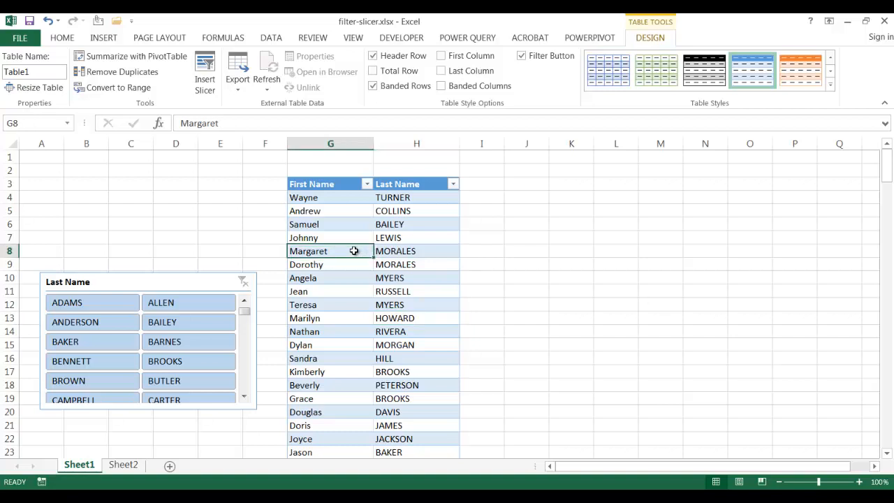
{"action": "mouse_move", "coordinate": [286, 211]}
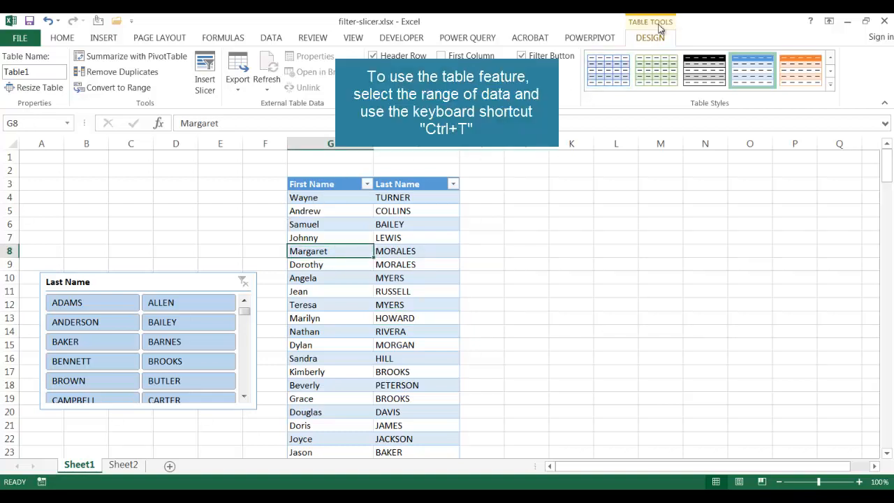
{"action": "mouse_move", "coordinate": [341, 211]}
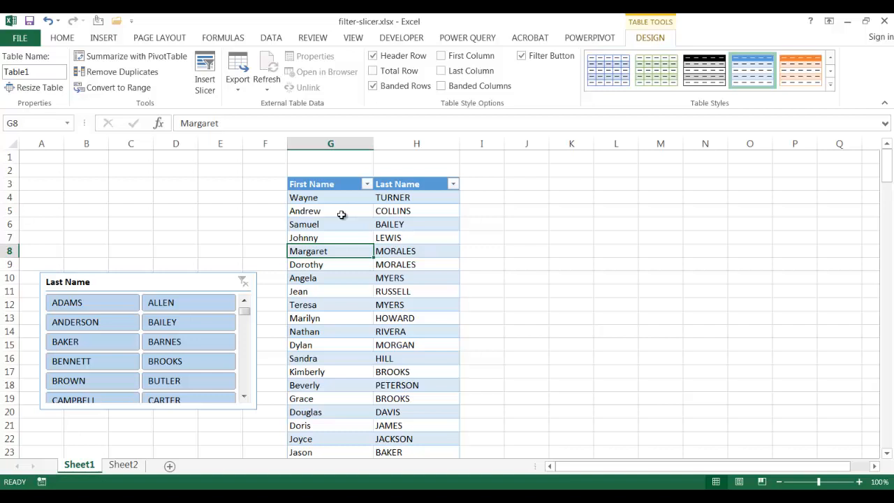
{"action": "mouse_move", "coordinate": [332, 255]}
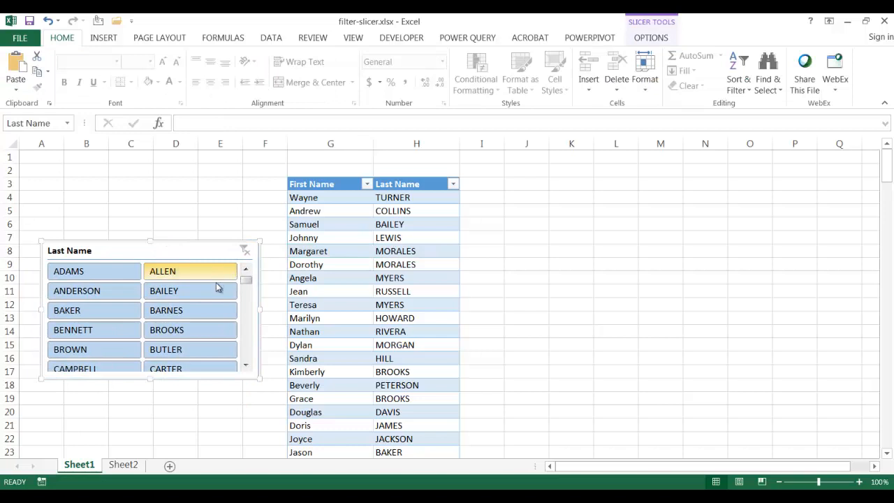
{"action": "left_click", "coordinate": [93, 290]}
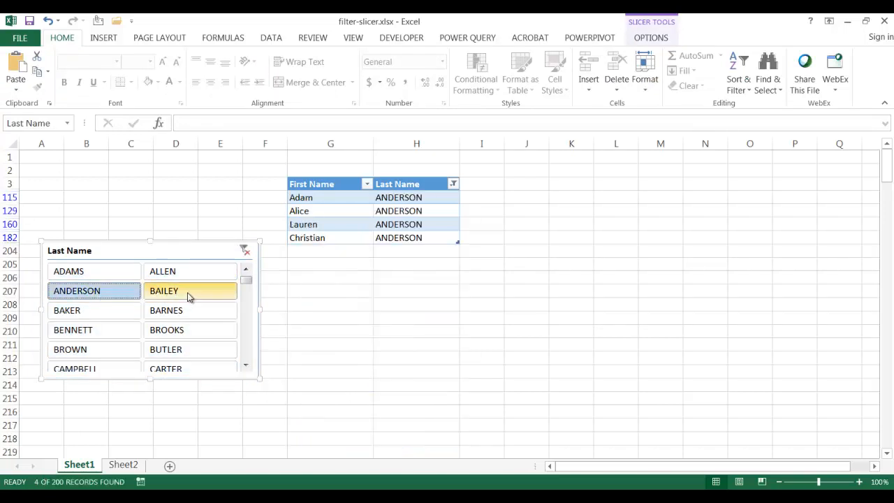
{"action": "left_click", "coordinate": [94, 271]}
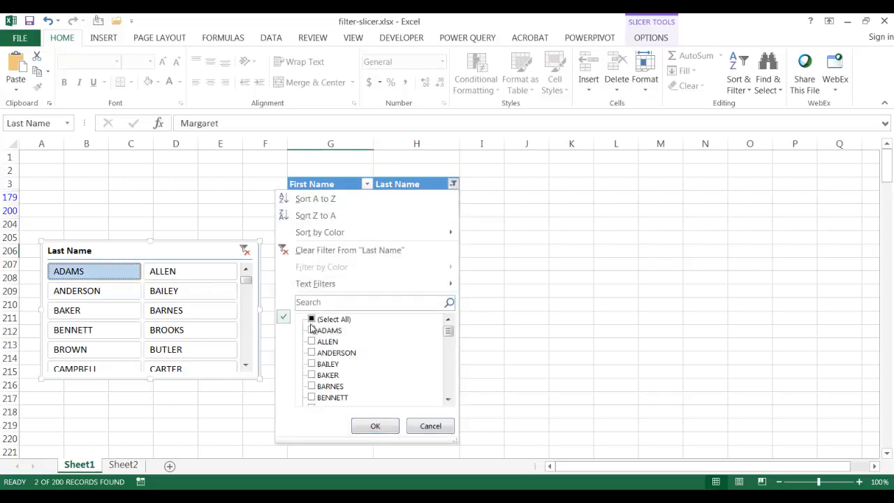
{"action": "left_click", "coordinate": [312, 329]}
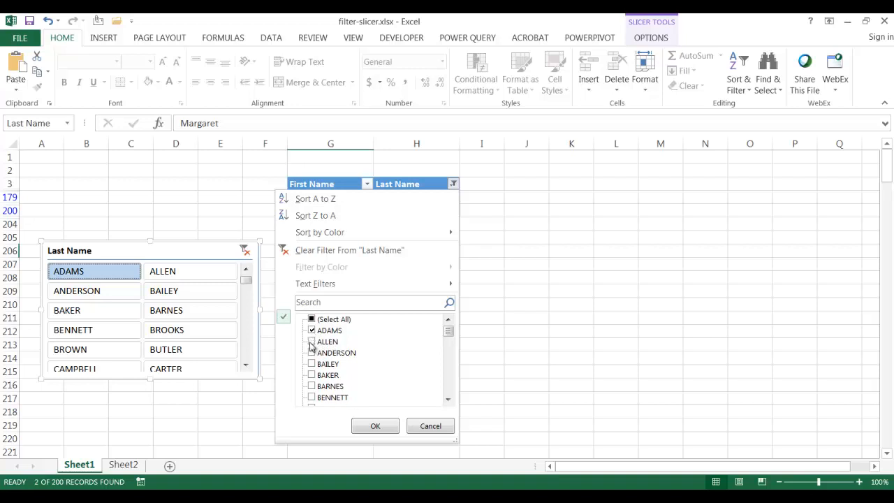
{"action": "left_click", "coordinate": [375, 425]}
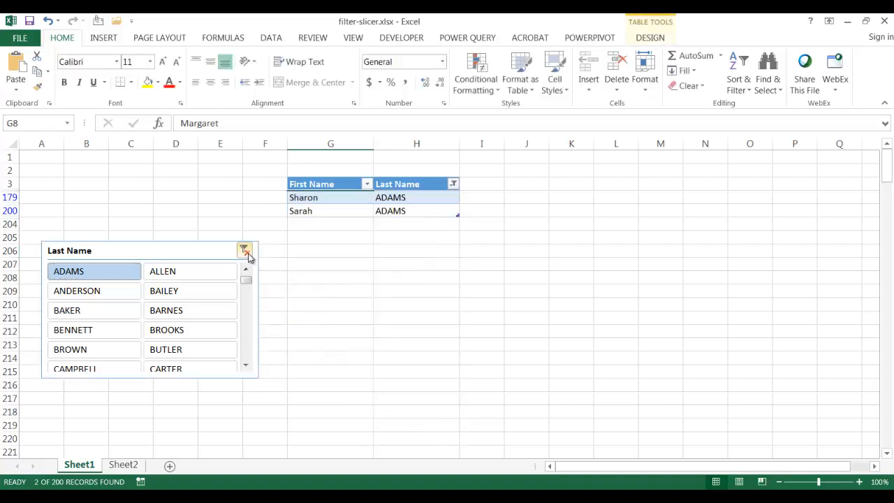
{"action": "left_click", "coordinate": [244, 250]}
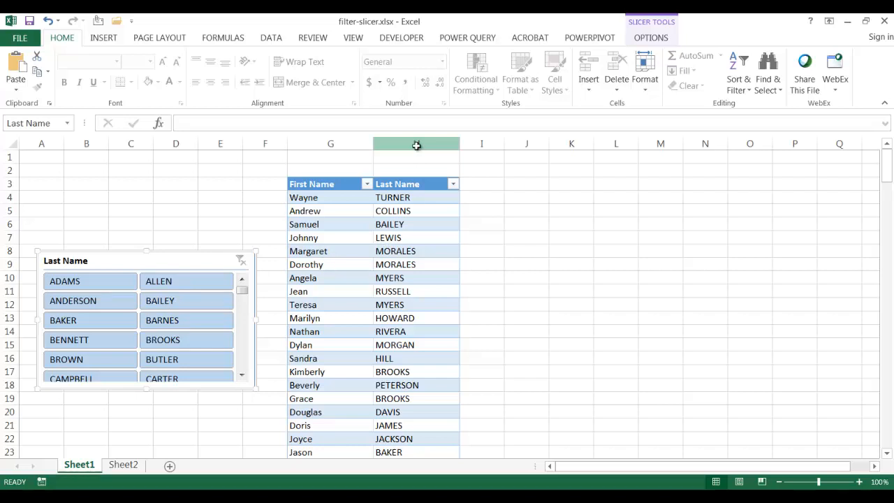
Select the Last Name column, then move the Last Name slicer lower beside the table.
{"action": "left_click", "coordinate": [416, 143]}
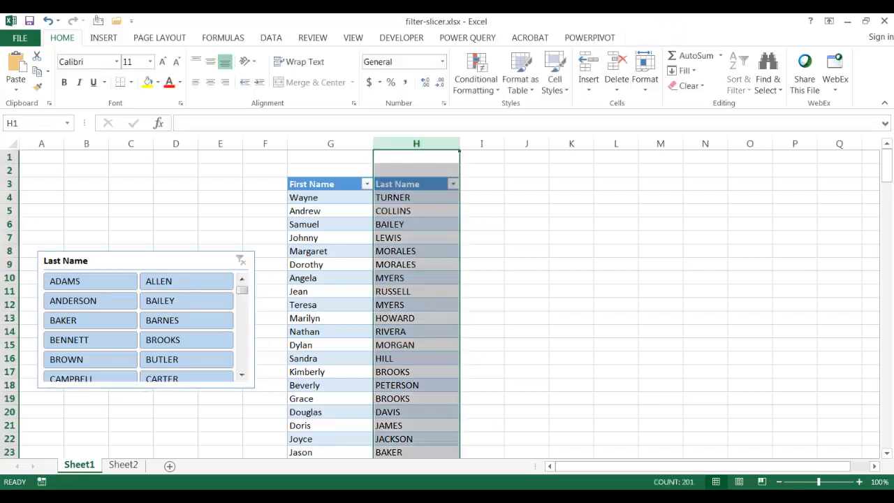
{"action": "mouse_move", "coordinate": [413, 291]}
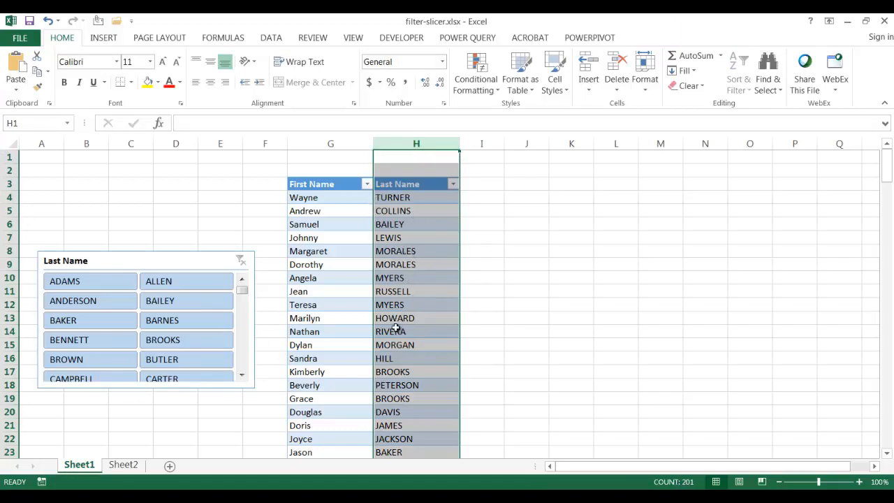
{"action": "left_click", "coordinate": [66, 261]}
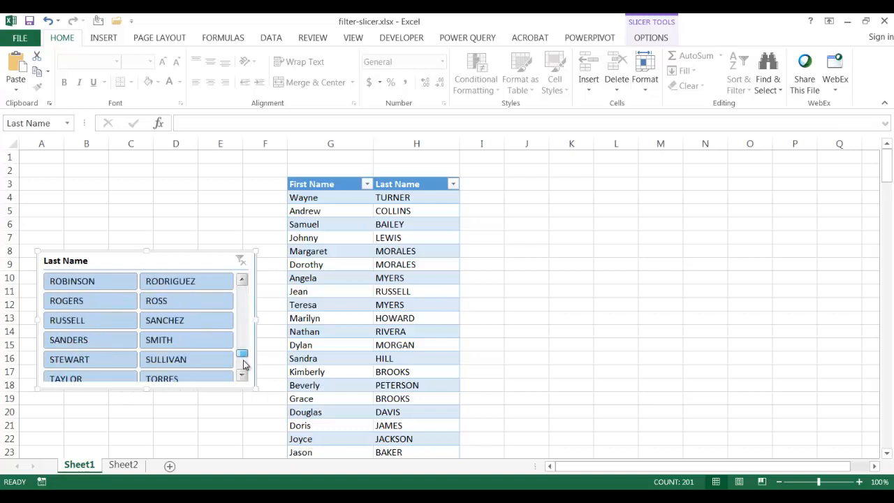
{"action": "left_click", "coordinate": [241, 279]}
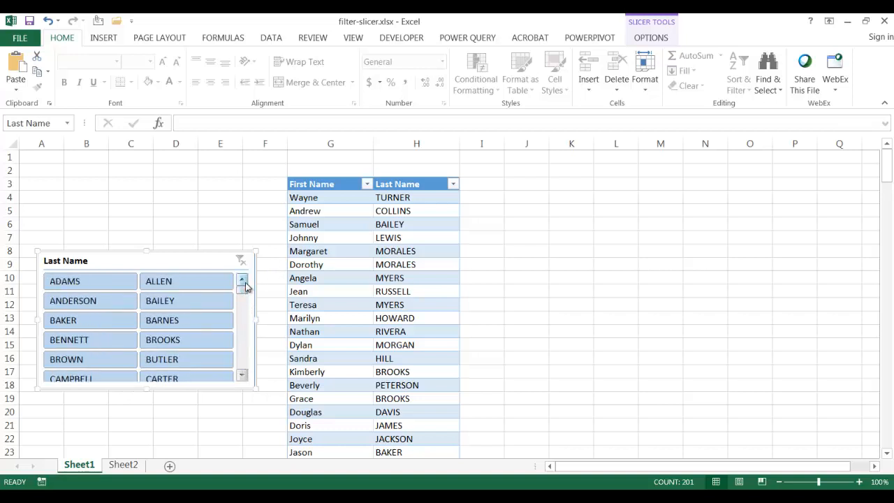
{"action": "mouse_move", "coordinate": [238, 265]}
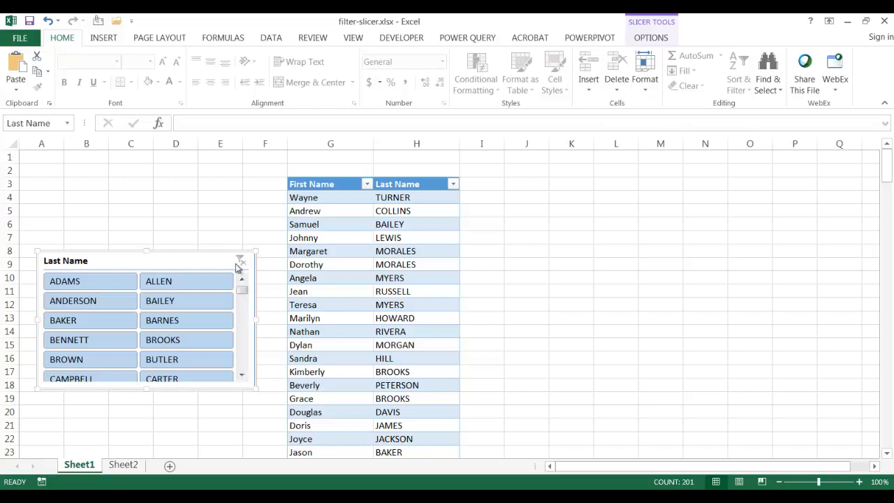
{"action": "mouse_move", "coordinate": [194, 254]}
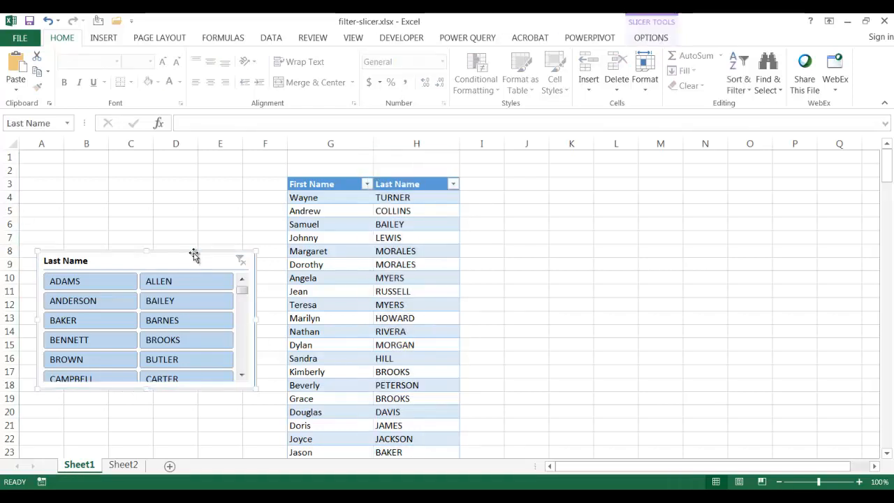
{"action": "left_click_drag", "start_coordinate": [194, 253], "coordinate": [154, 293]}
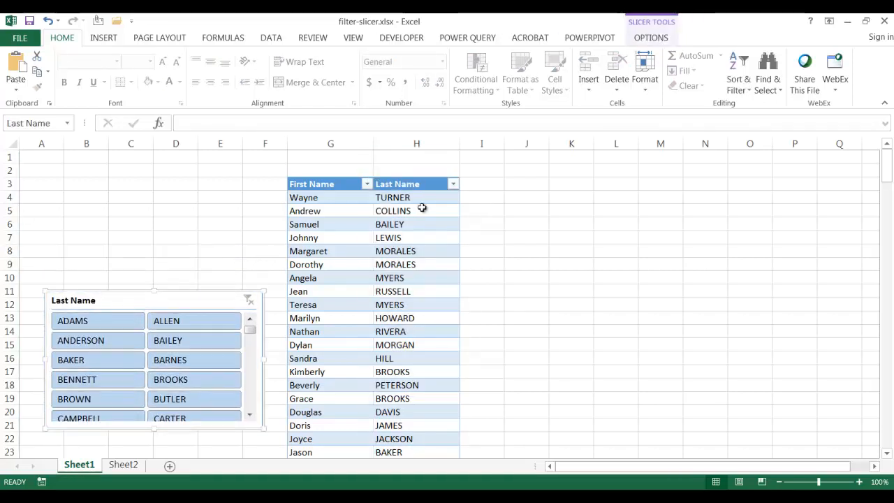
{"action": "mouse_move", "coordinate": [481, 191]}
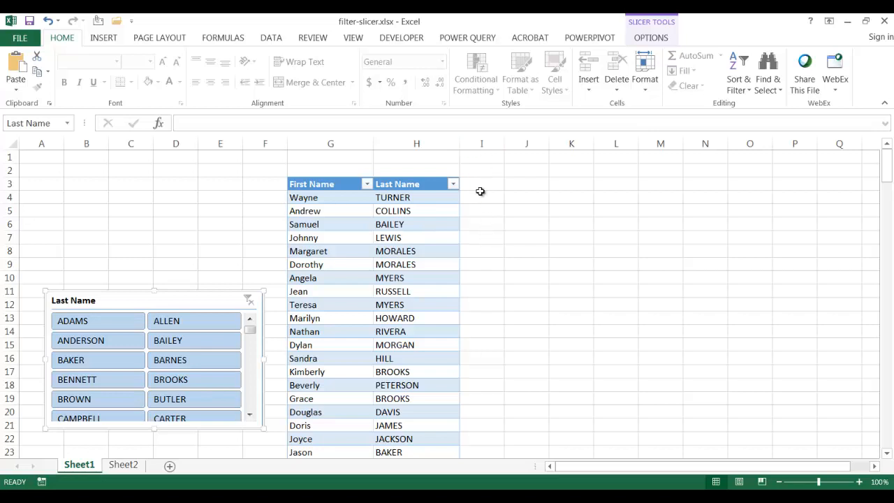
{"action": "mouse_move", "coordinate": [404, 188]}
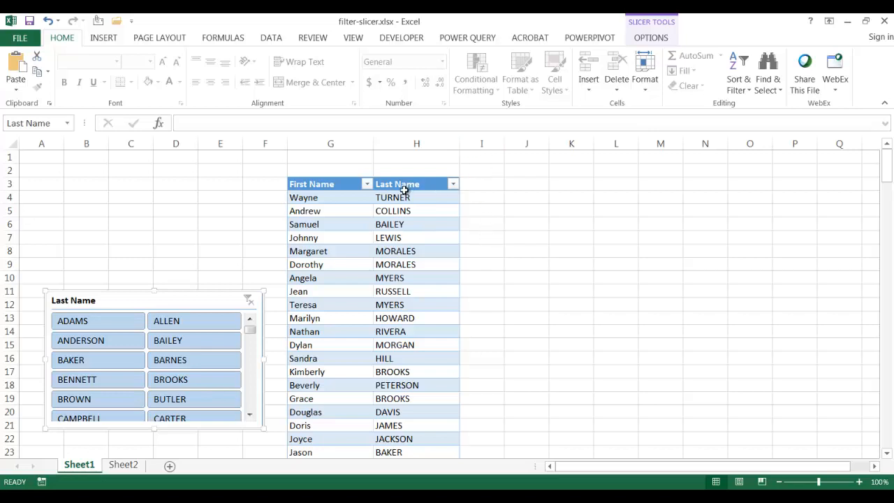
{"action": "mouse_move", "coordinate": [26, 224]}
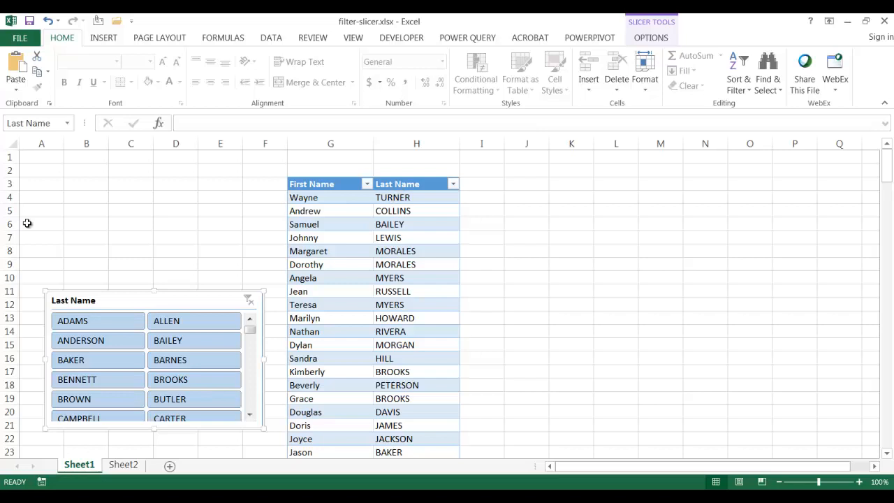
{"action": "mouse_move", "coordinate": [156, 189]}
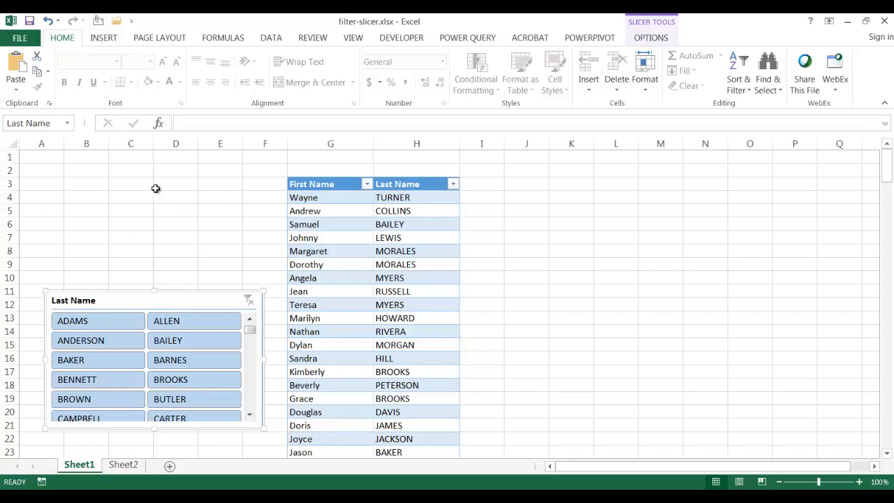
{"action": "mouse_move", "coordinate": [100, 186]}
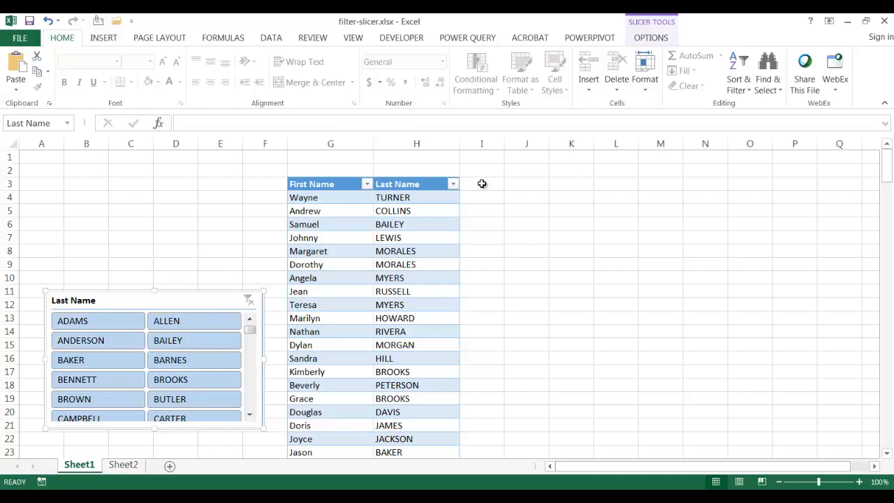
Type the header 'Lname Initial' in cell I3 to add a third table column.
{"action": "left_click", "coordinate": [481, 184]}
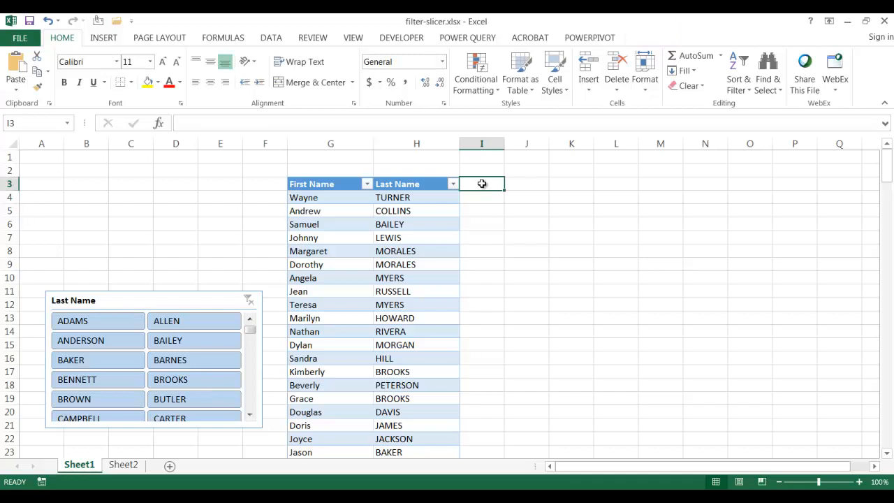
{"action": "type", "text": "L"}
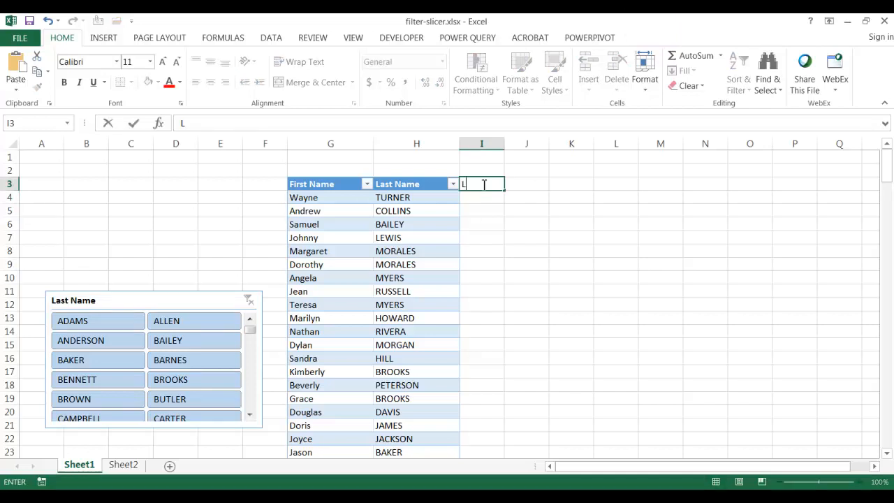
{"action": "type", "text": "name In"}
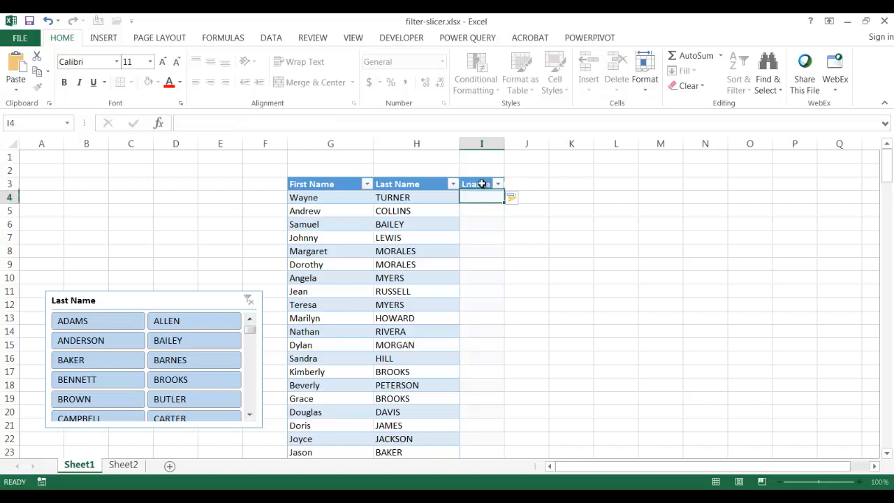
{"action": "type", "text": "Lname Initial"}
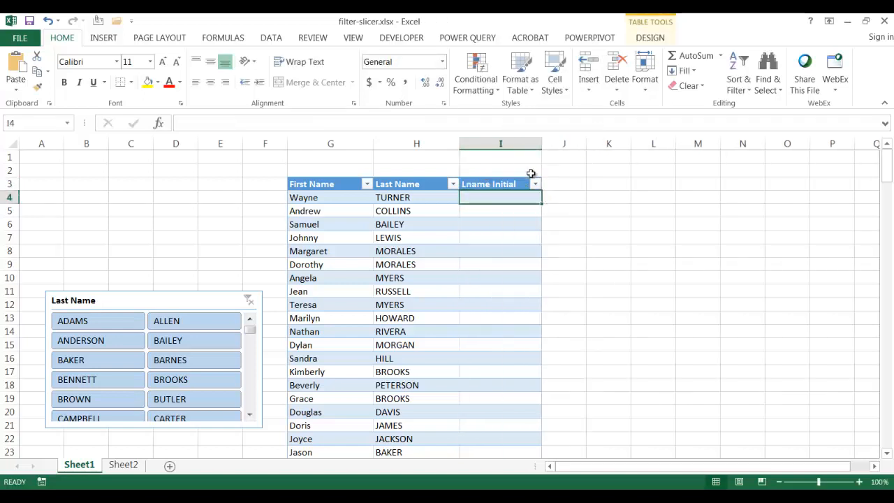
Enter =LEFT(H4,1) in I4 so every row shows its surname's first letter.
{"action": "type", "text": "="}
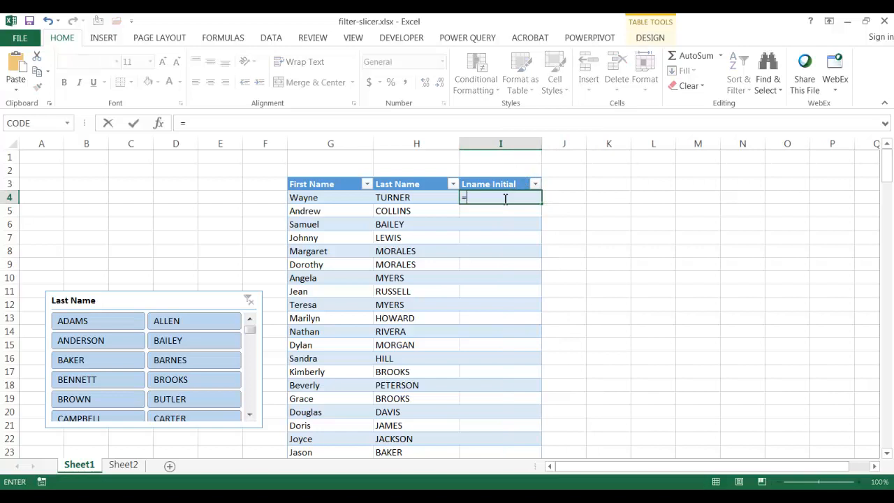
{"action": "type", "text": "lef"}
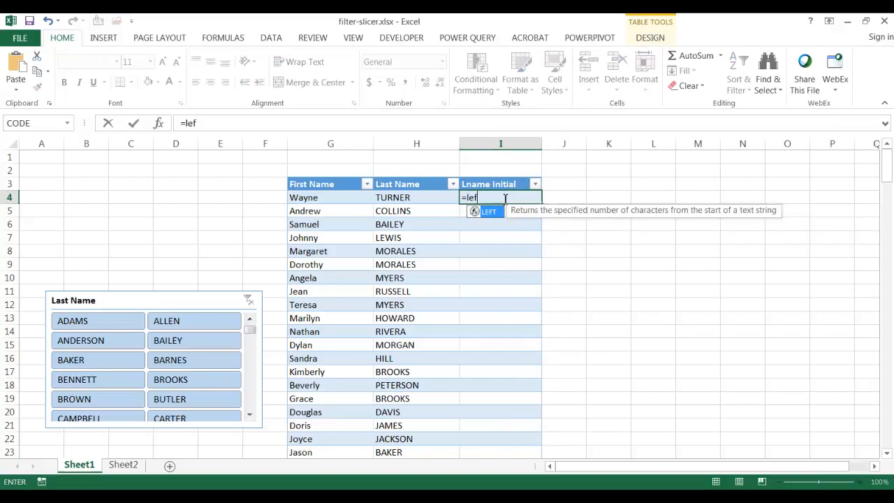
{"action": "type", "text": "FT("}
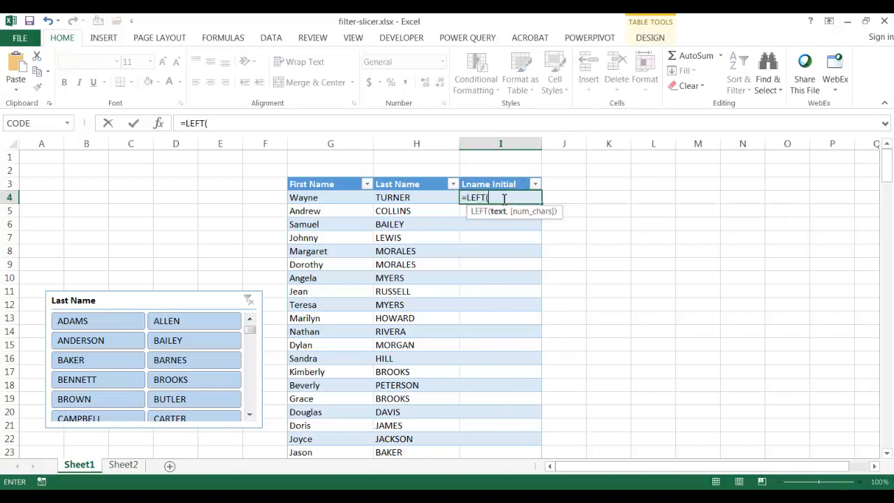
{"action": "mouse_move", "coordinate": [434, 194]}
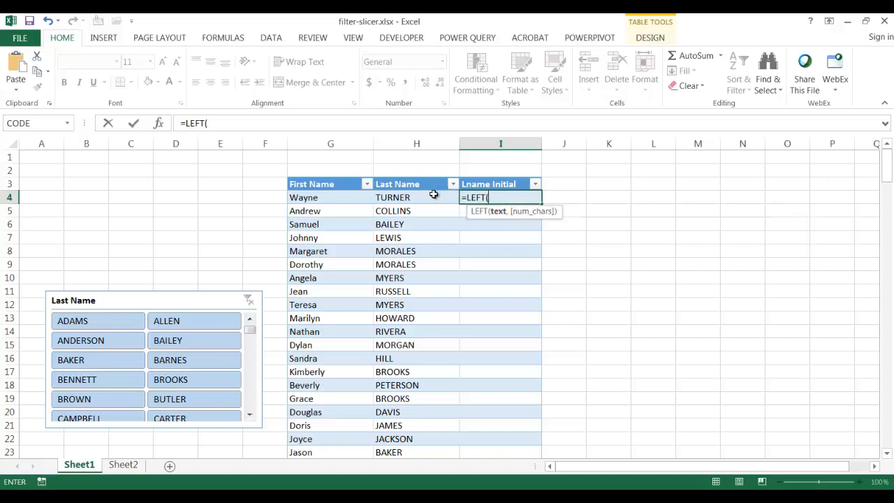
{"action": "mouse_move", "coordinate": [428, 197]}
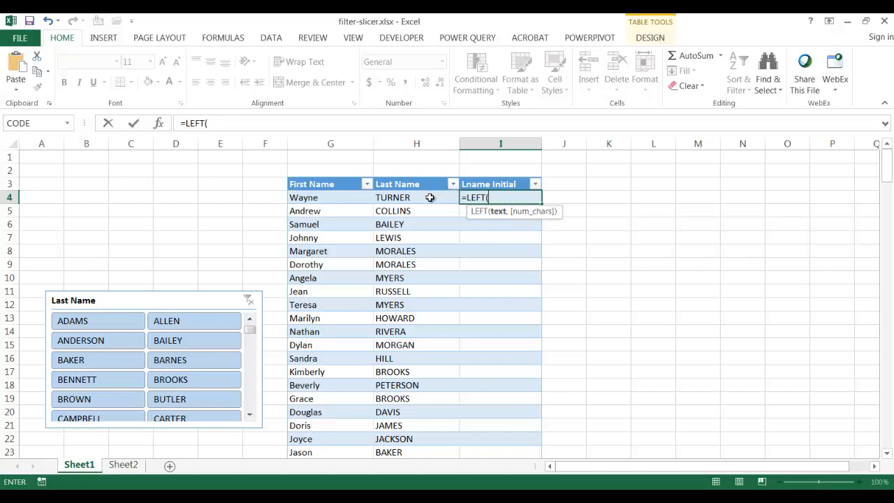
{"action": "left_click", "coordinate": [416, 197]}
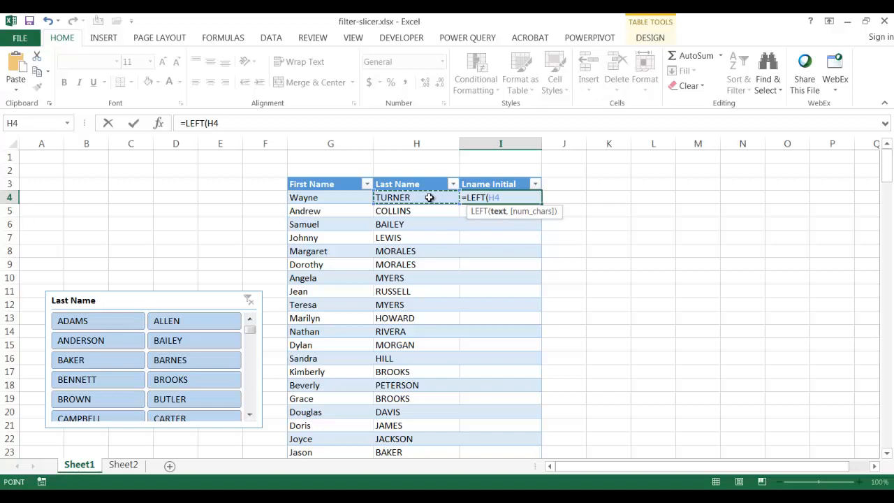
{"action": "type", "text": ","}
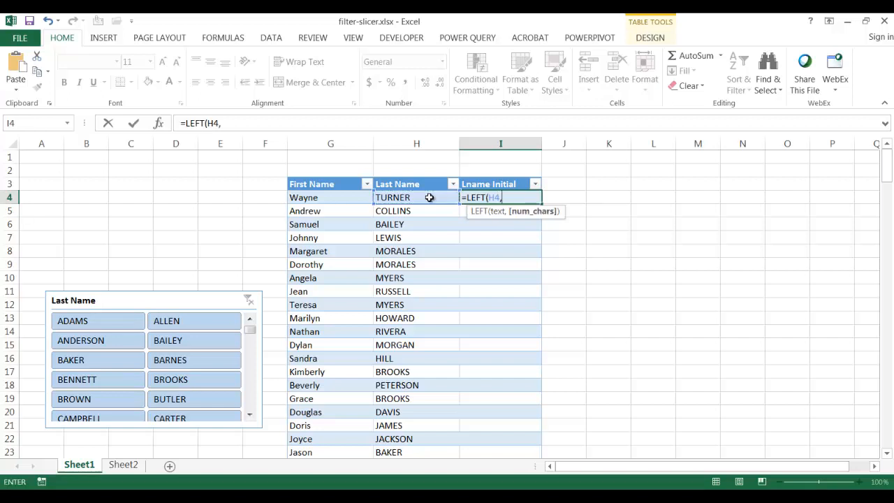
{"action": "type", "text": "1"}
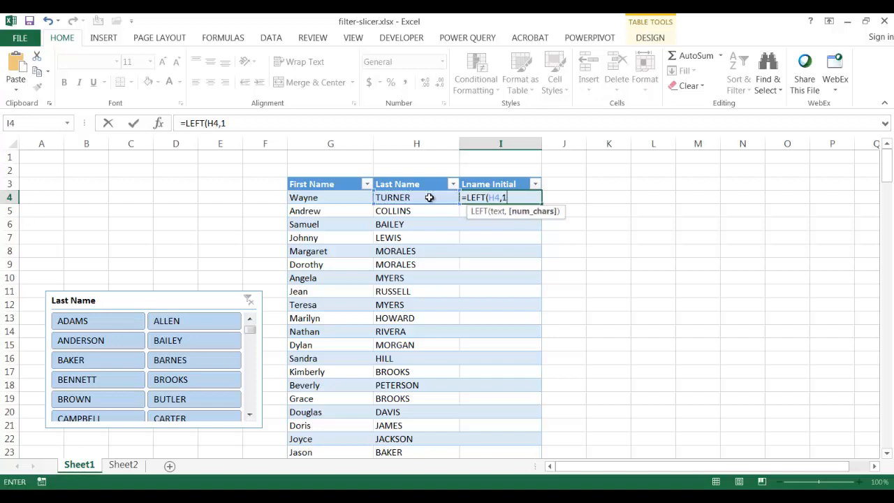
{"action": "type", "text": ")"}
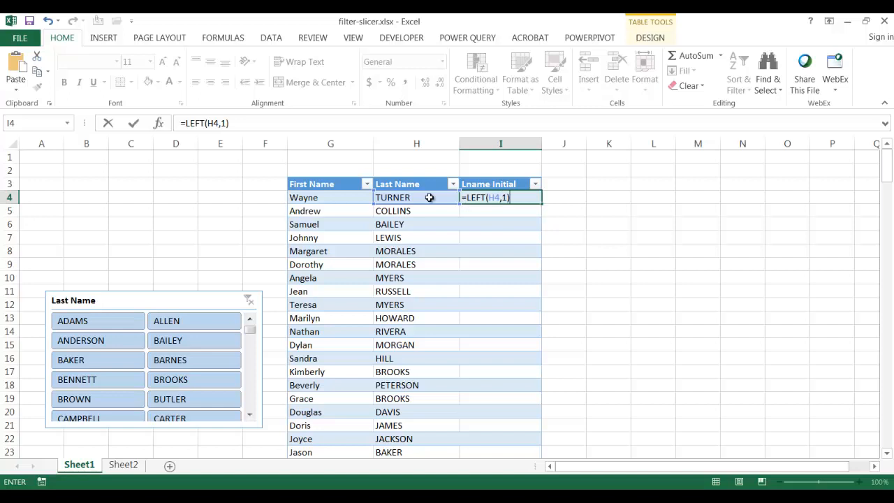
{"action": "key", "text": "Enter"}
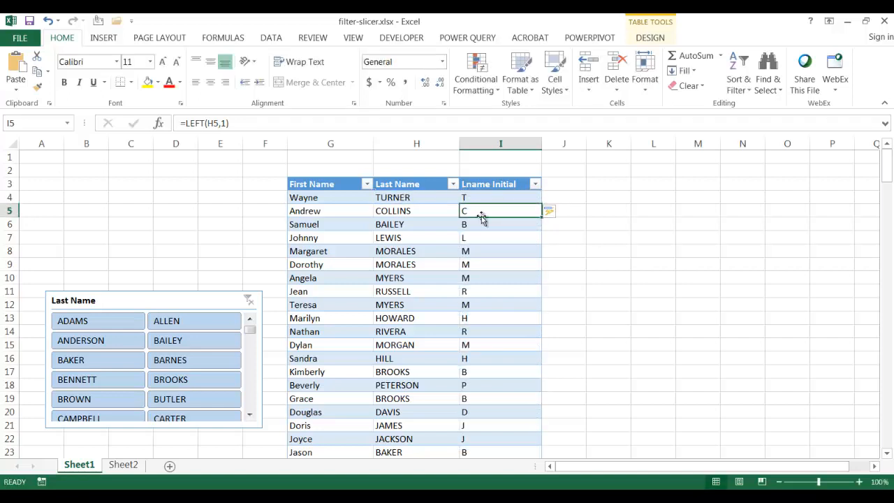
{"action": "mouse_move", "coordinate": [471, 225]}
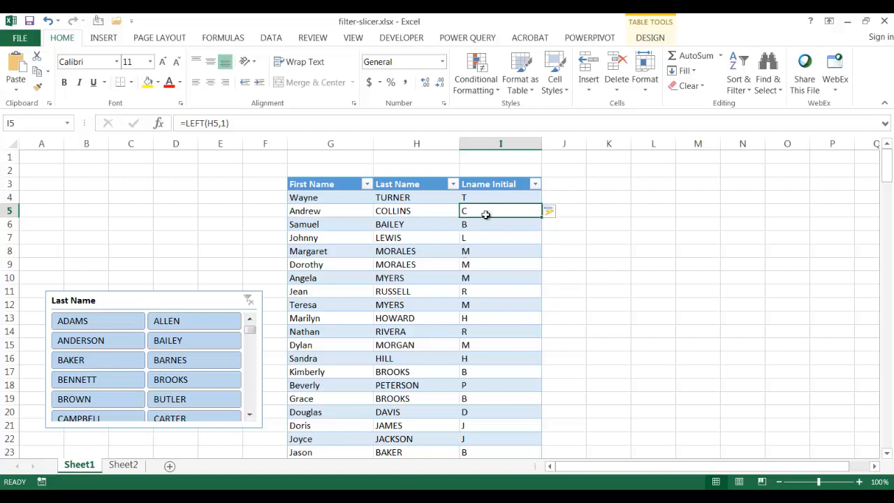
{"action": "left_click", "coordinate": [417, 238]}
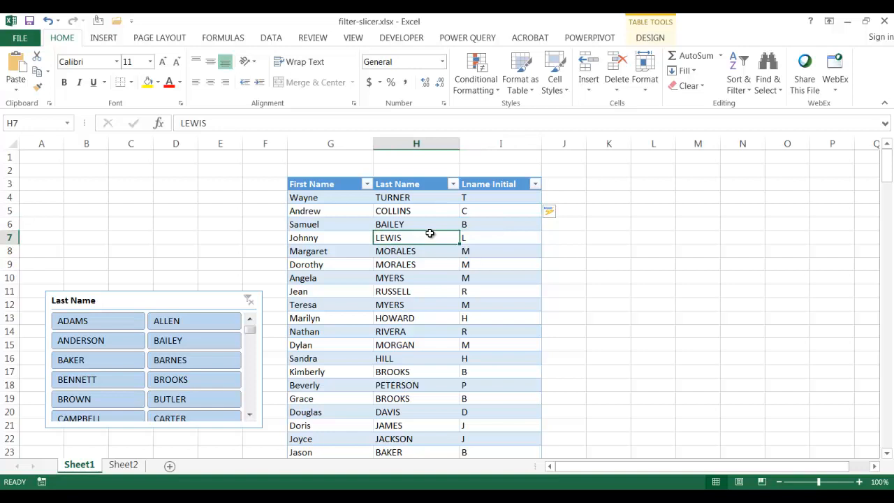
{"action": "mouse_move", "coordinate": [412, 211]}
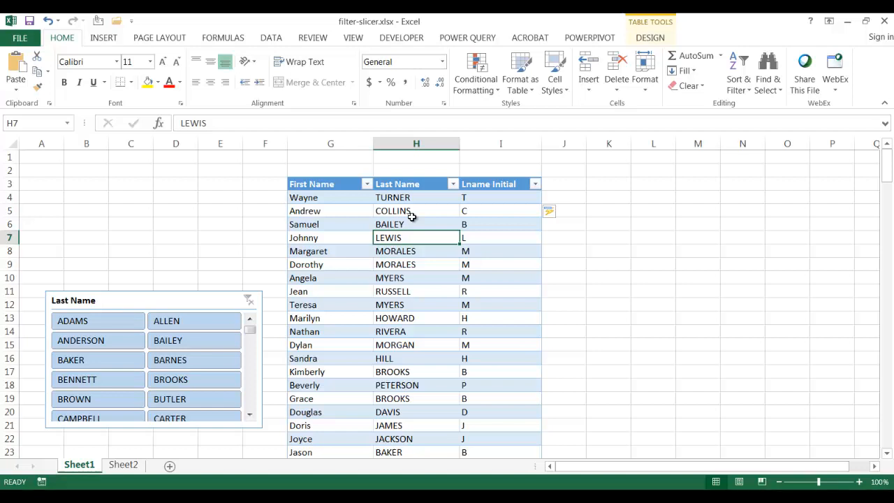
{"action": "mouse_move", "coordinate": [572, 49]}
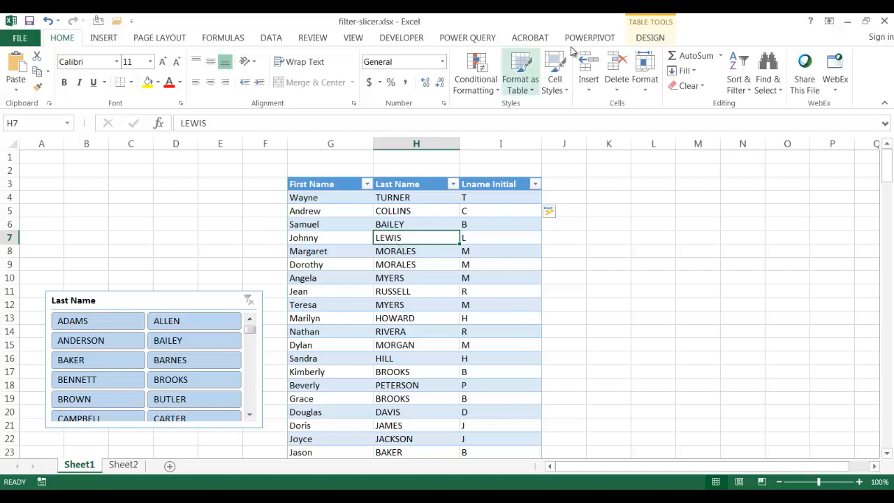
{"action": "mouse_move", "coordinate": [652, 43]}
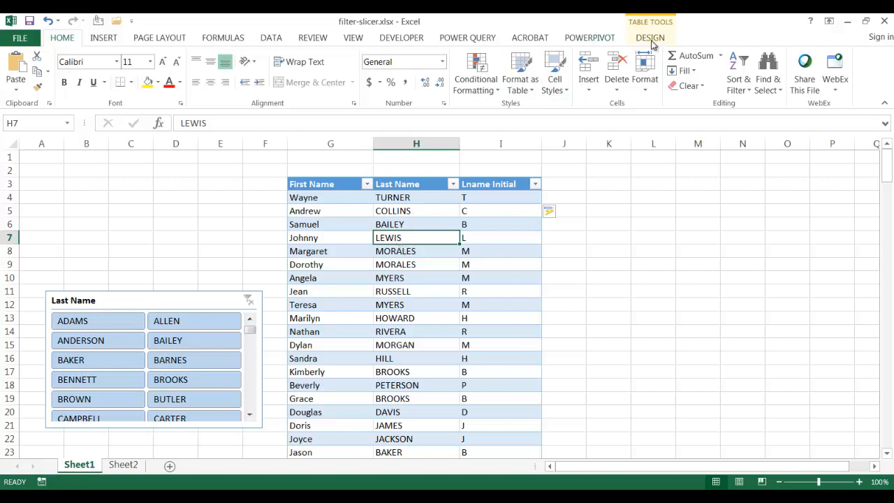
Start inserting another slicer from the Table Tools Design tab.
{"action": "left_click", "coordinate": [649, 38]}
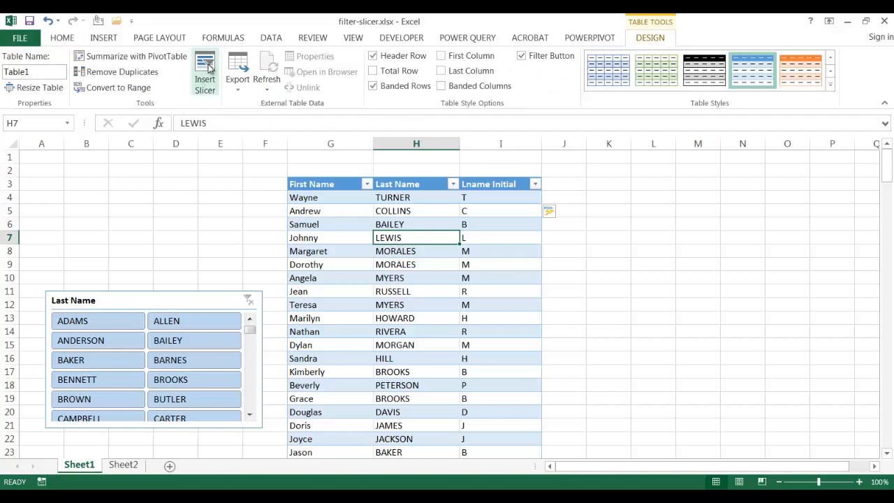
{"action": "left_click", "coordinate": [205, 67]}
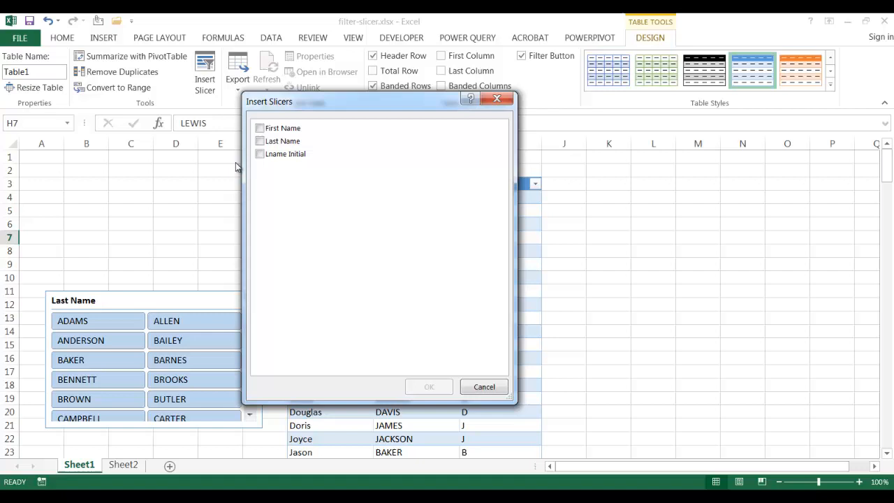
Add an Lname Initial slicer to the sheet.
{"action": "left_click", "coordinate": [260, 153]}
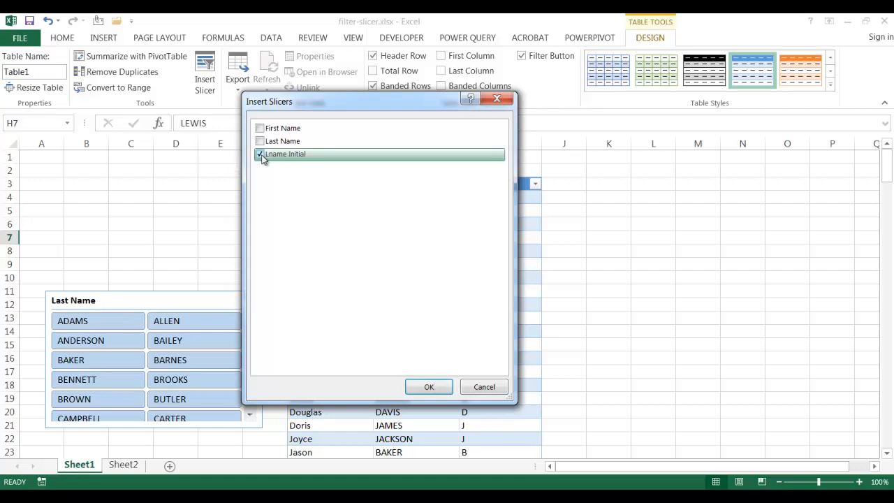
{"action": "left_click", "coordinate": [429, 386]}
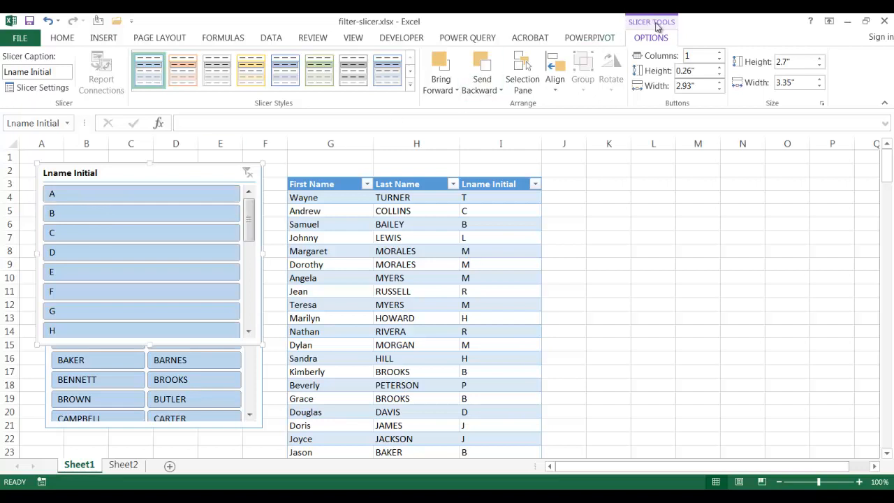
Increase the Lname Initial slicer's column count so its letters form a seven-column grid.
{"action": "left_click", "coordinate": [719, 51]}
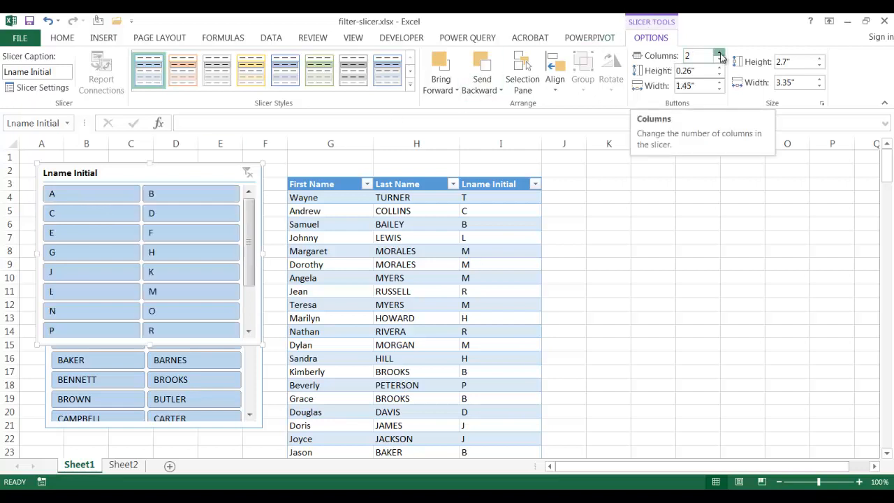
{"action": "left_click", "coordinate": [719, 53]}
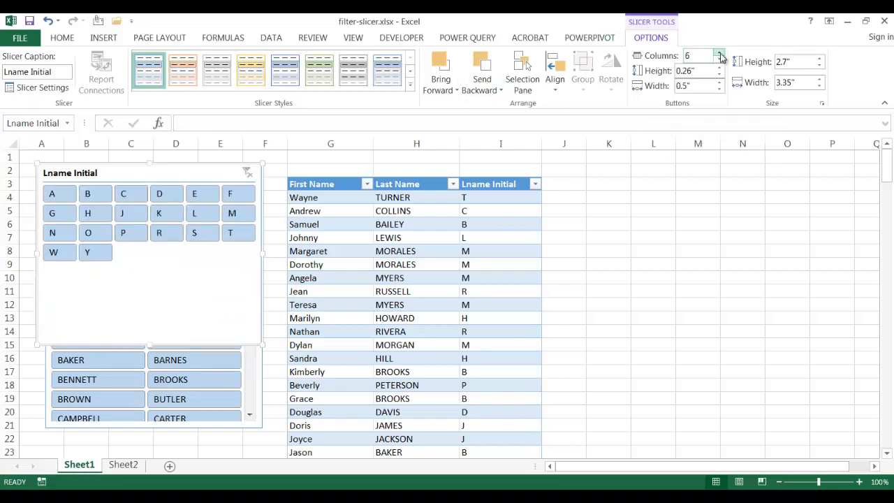
{"action": "left_click", "coordinate": [717, 51]}
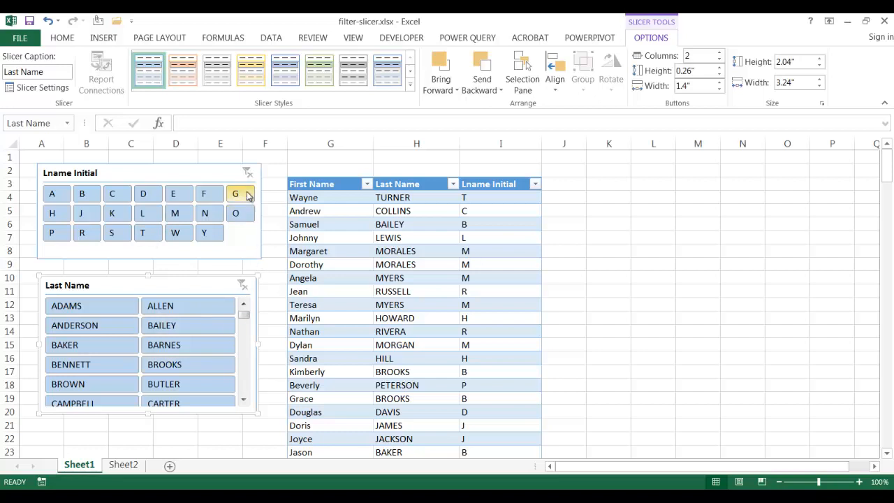
Filter the table by letter G, then switch the letter slicer to J.
{"action": "left_click", "coordinate": [235, 193]}
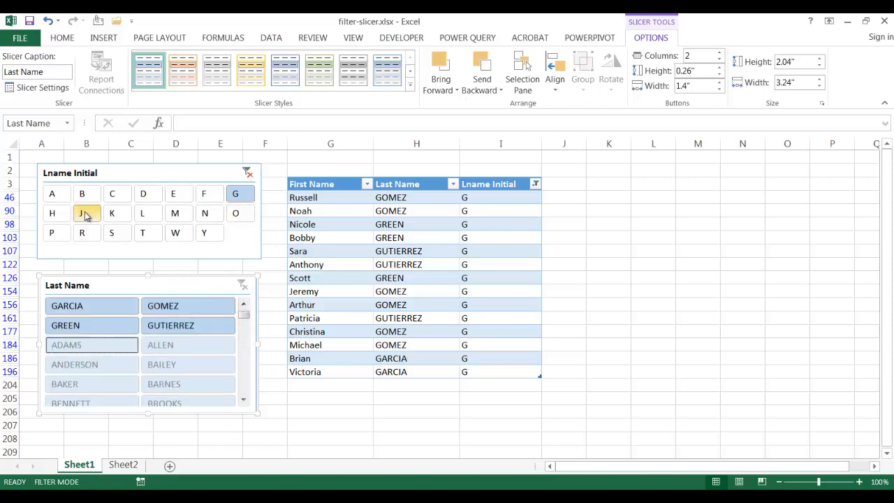
{"action": "left_click", "coordinate": [82, 213]}
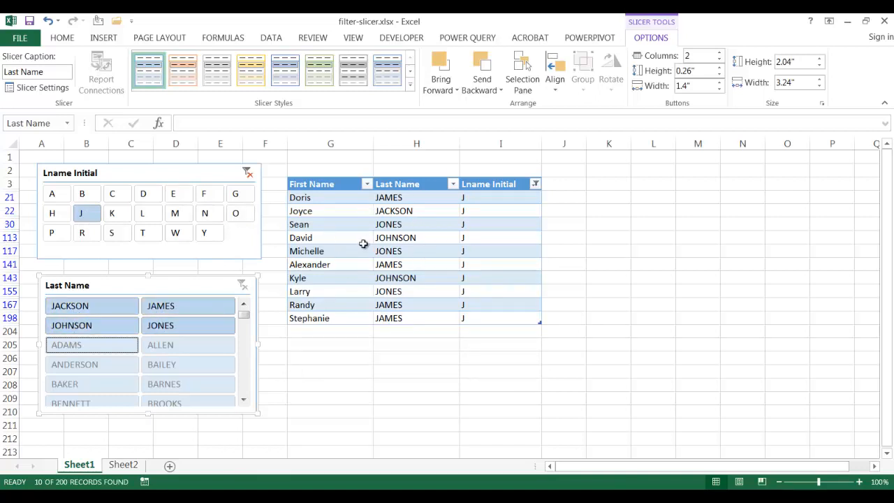
Hide column I, the Lname Initial helper column.
{"action": "right_click", "coordinate": [500, 143]}
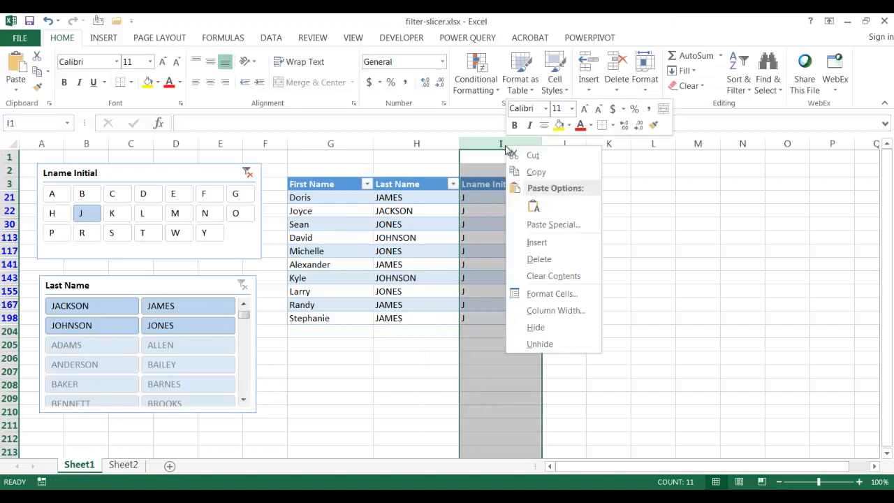
{"action": "mouse_move", "coordinate": [553, 276]}
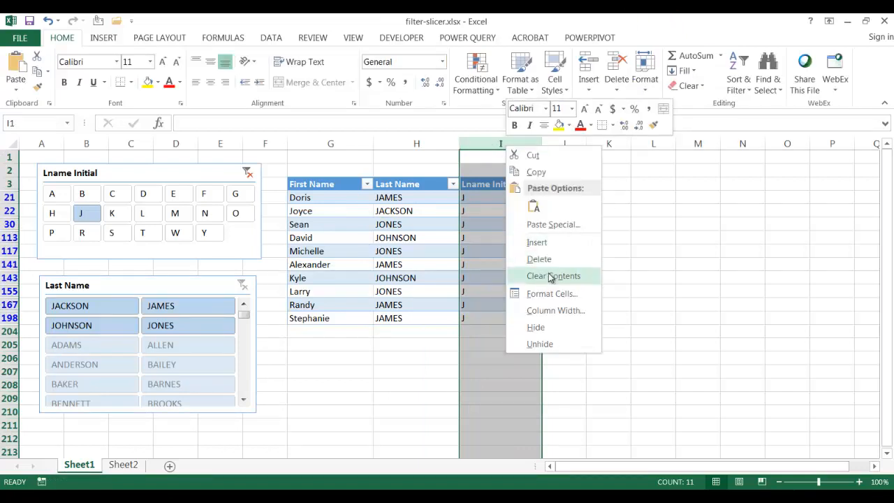
{"action": "left_click", "coordinate": [554, 275]}
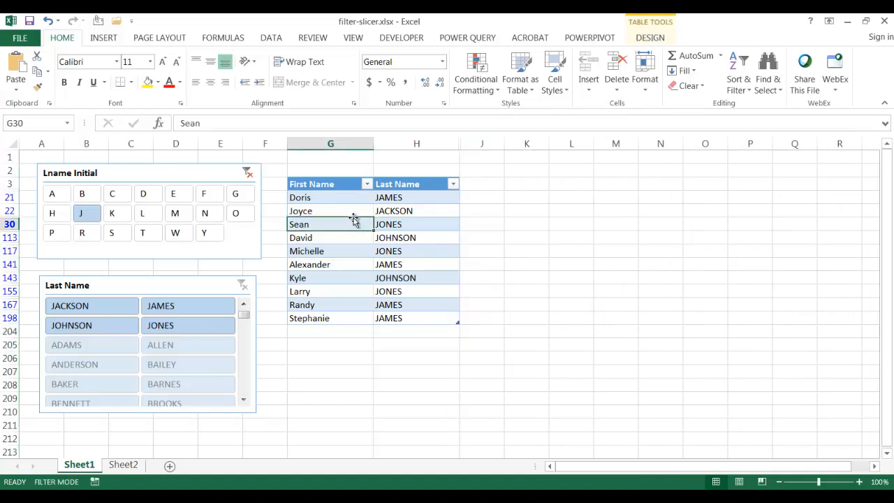
Turn off the table's Filter Button option in Table Tools Design, then deselect the table.
{"action": "left_click", "coordinate": [322, 184]}
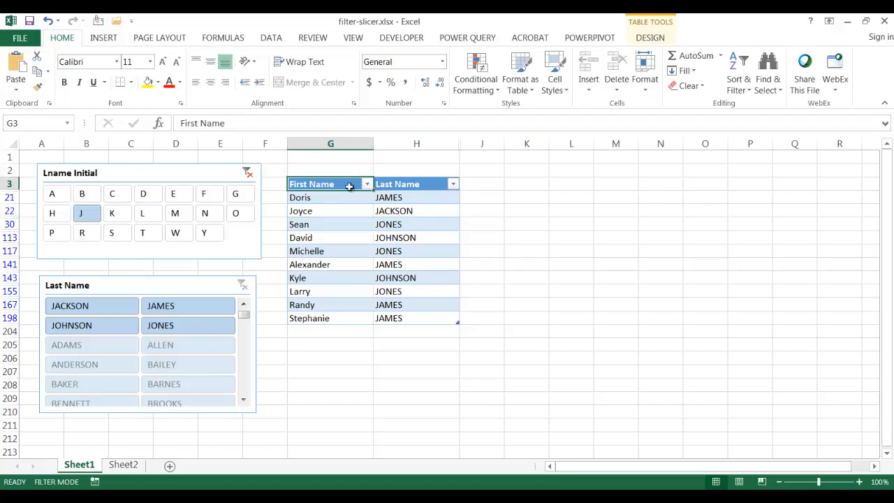
{"action": "mouse_move", "coordinate": [367, 187]}
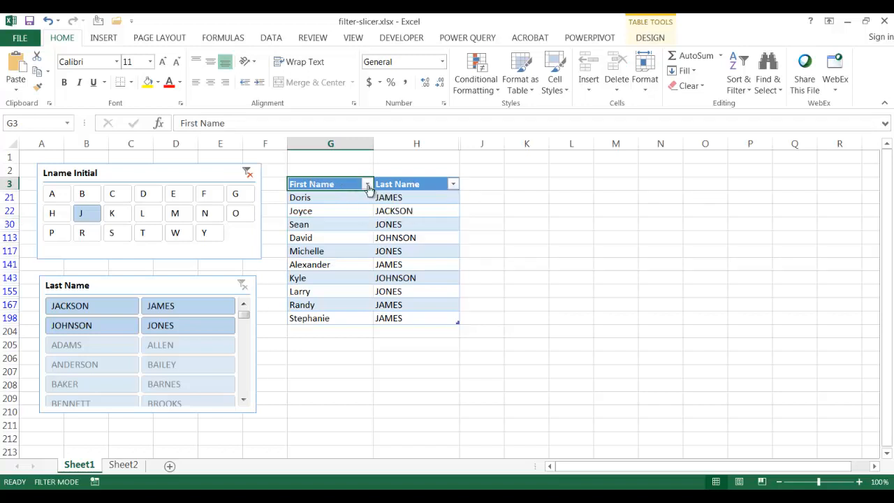
{"action": "left_click", "coordinate": [651, 37]}
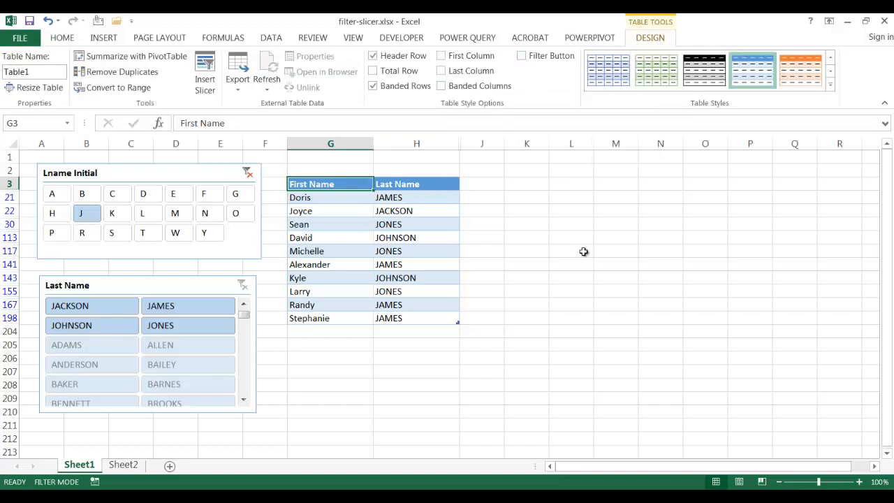
{"action": "left_click", "coordinate": [571, 250]}
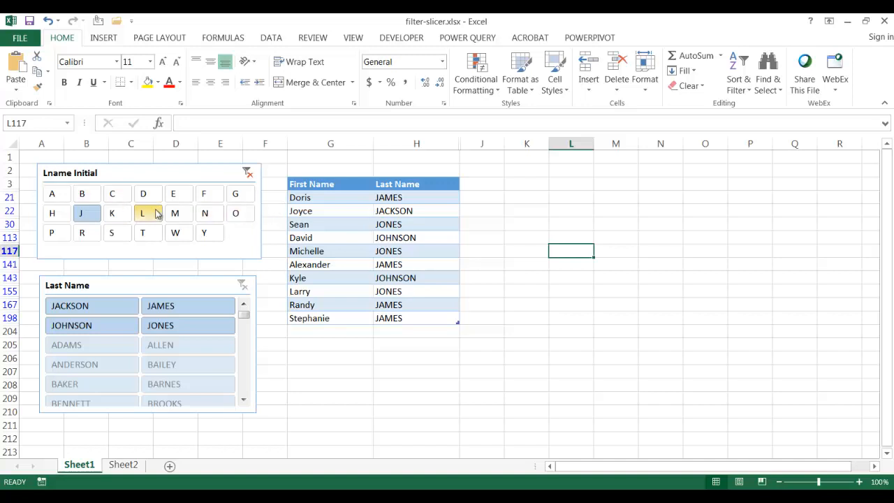
Test the Lname Initial slicer with A, then H, then L, leaving six L surnames.
{"action": "left_click", "coordinate": [82, 194]}
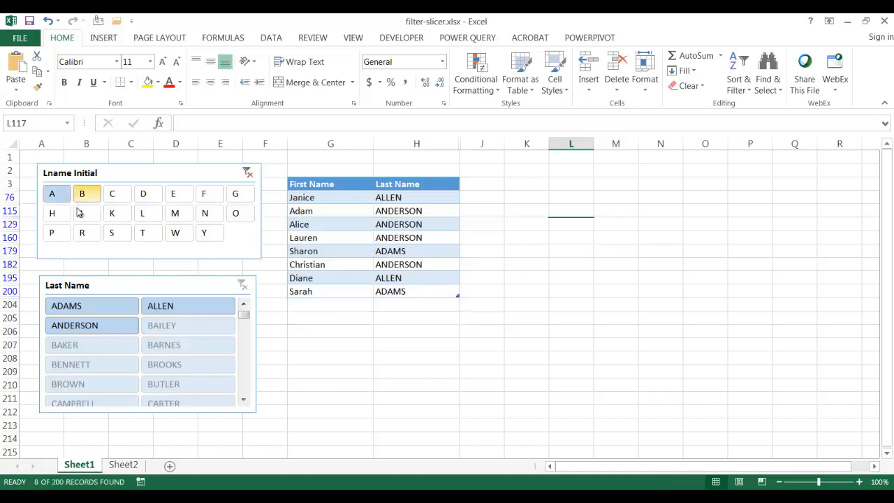
{"action": "left_click", "coordinate": [52, 213]}
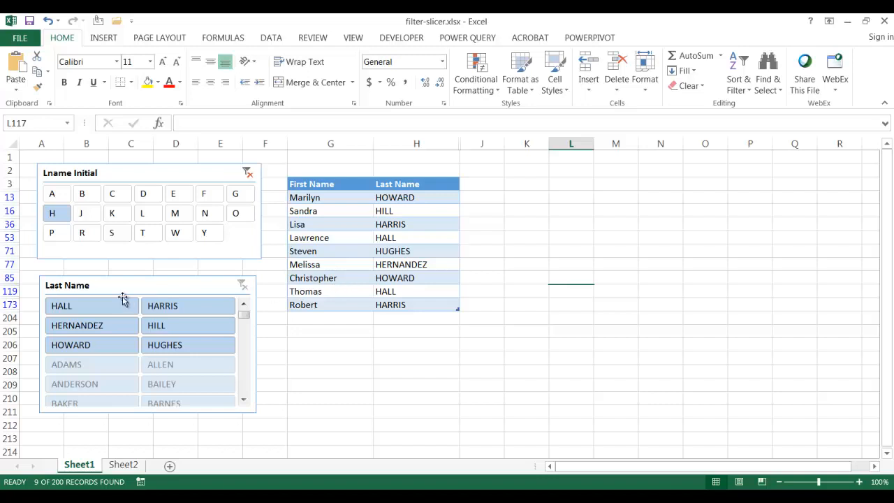
{"action": "scroll", "scroll_direction": "down", "scroll_amount": 3}
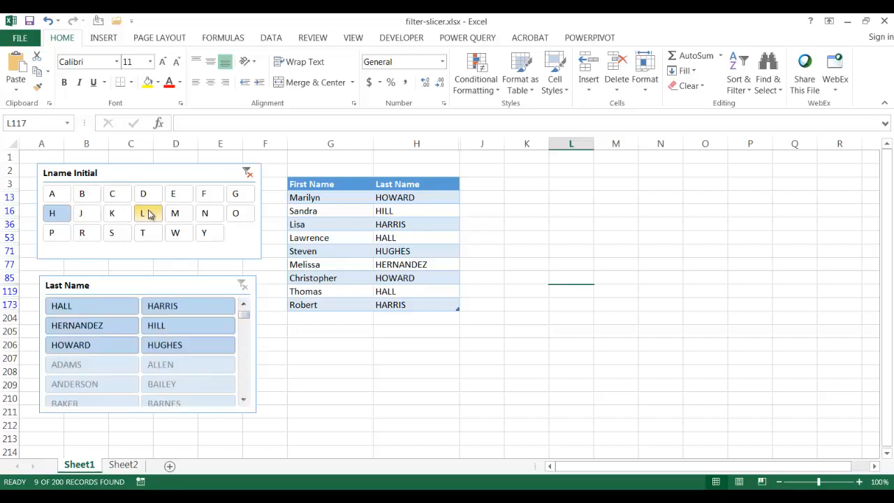
{"action": "left_click", "coordinate": [147, 213]}
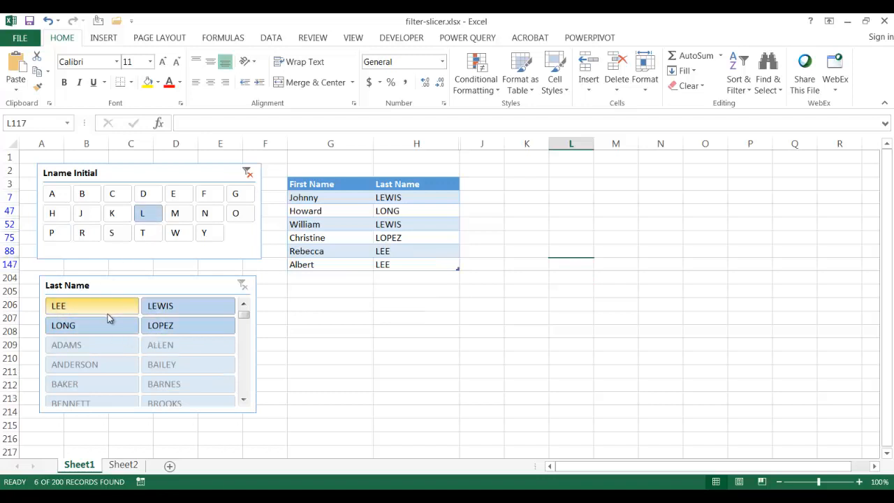
{"action": "mouse_move", "coordinate": [124, 307]}
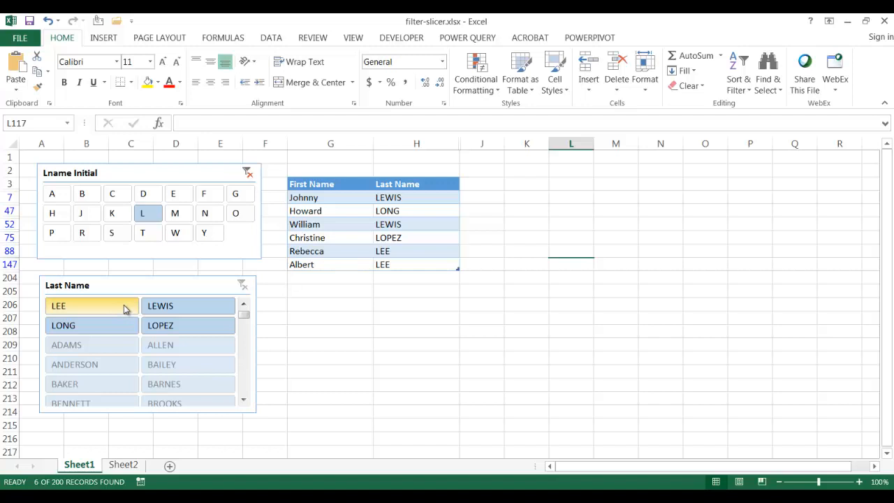
{"action": "mouse_move", "coordinate": [350, 326]}
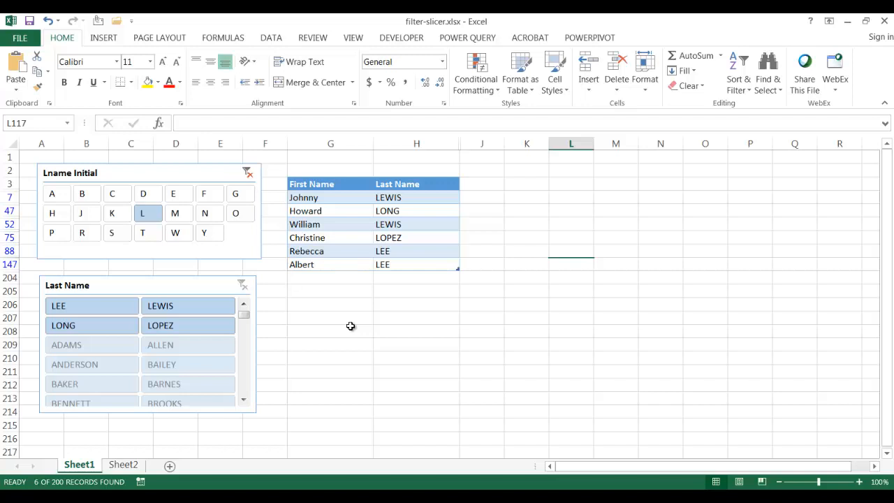
{"action": "mouse_move", "coordinate": [345, 348]}
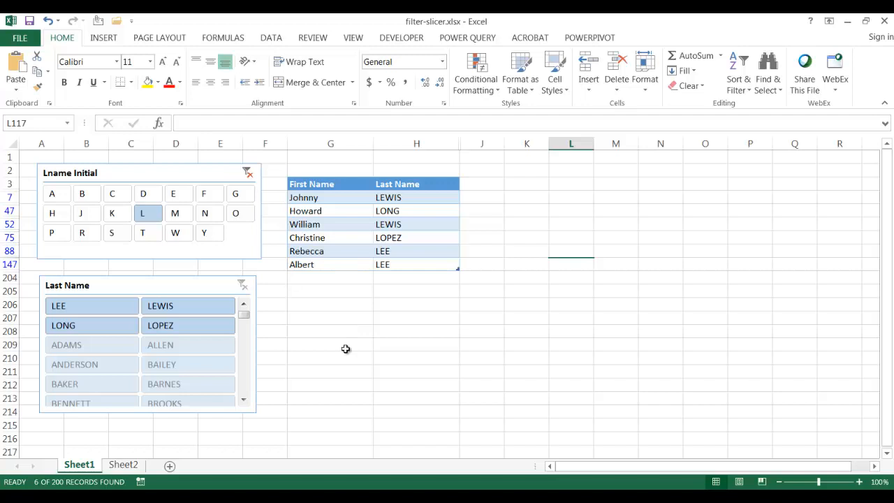